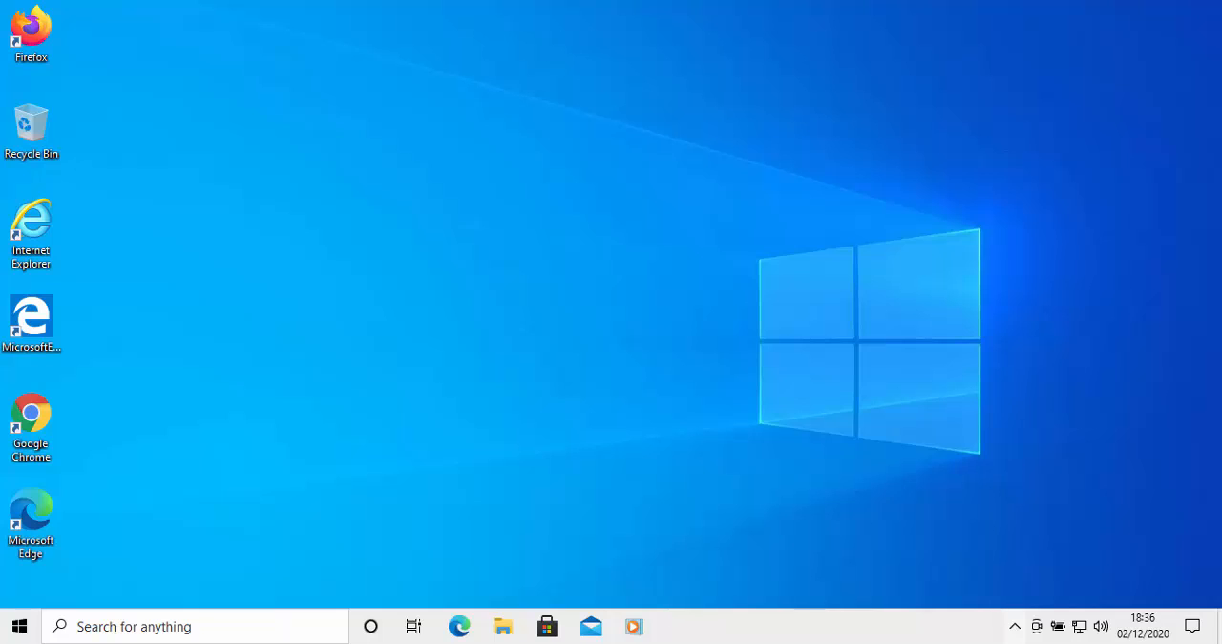
mouse_move(323, 575)
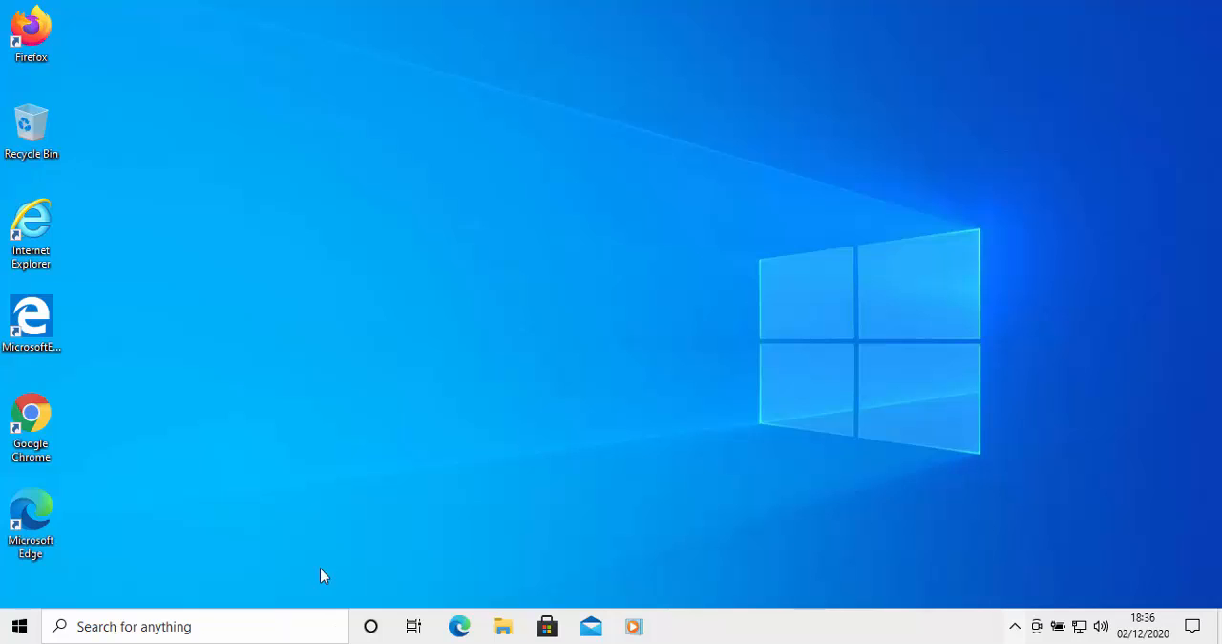
mouse_move(19, 626)
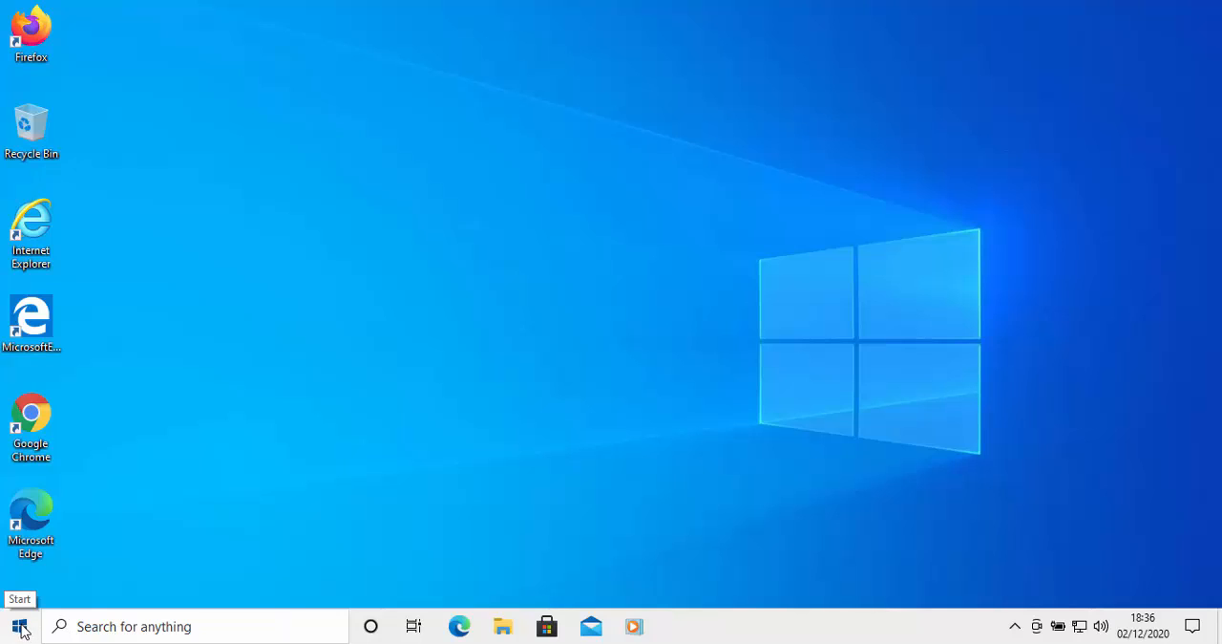
- Search the Start menu for 'vi' to reach Virus & threat protection
click(19, 628)
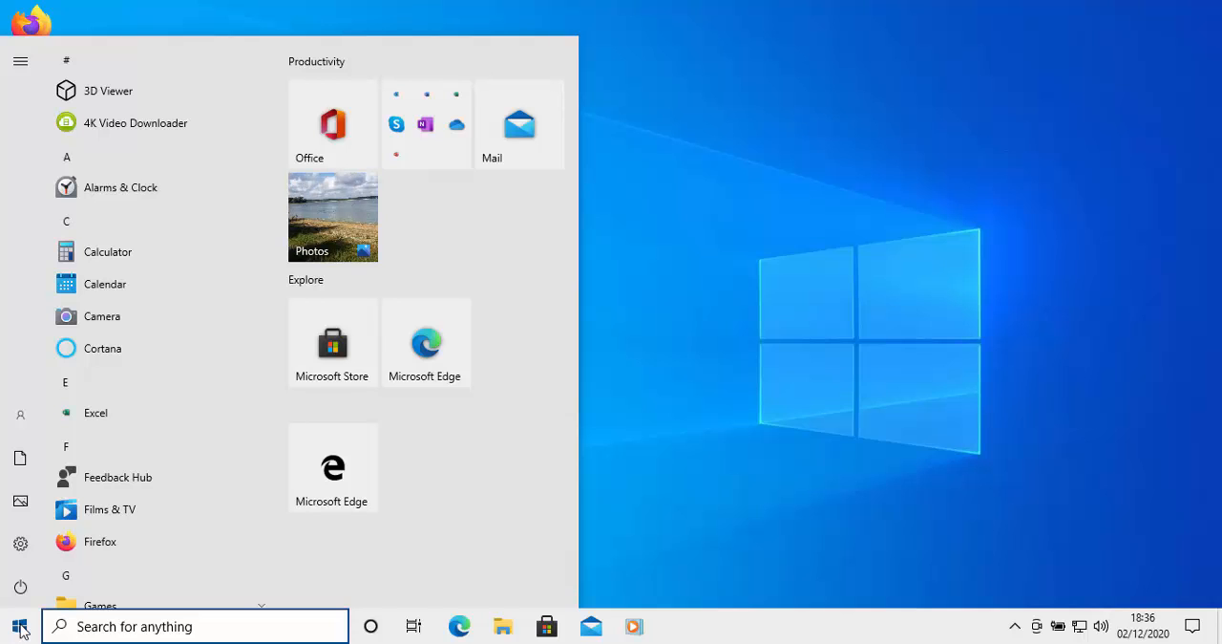
text(vi)
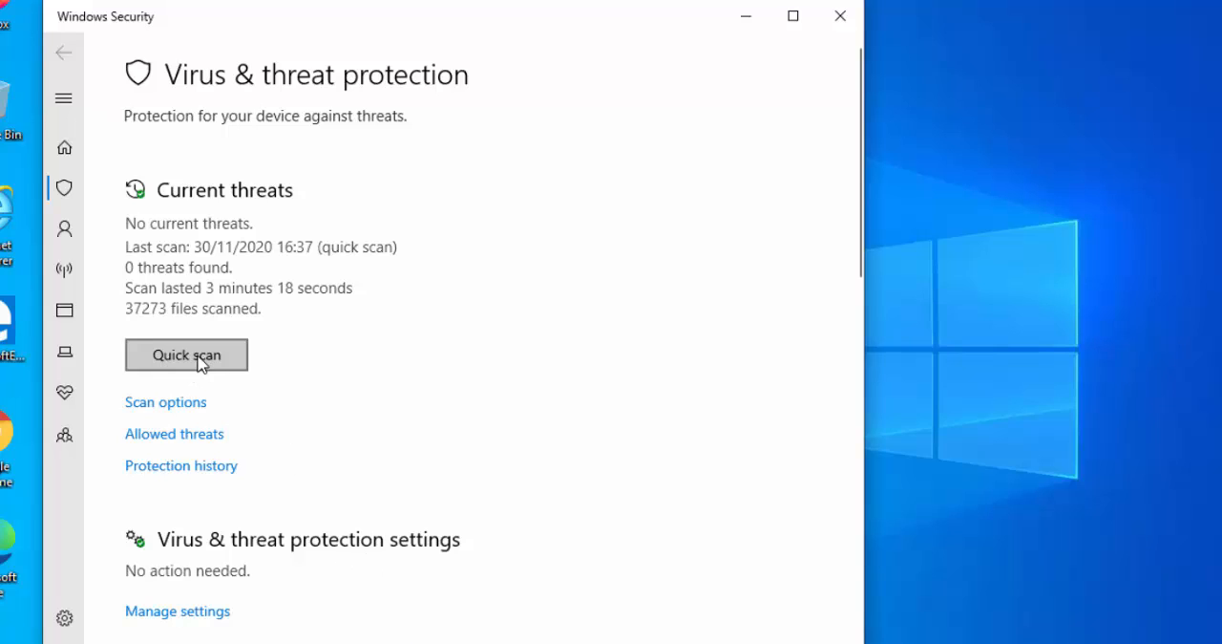
mouse_move(219, 363)
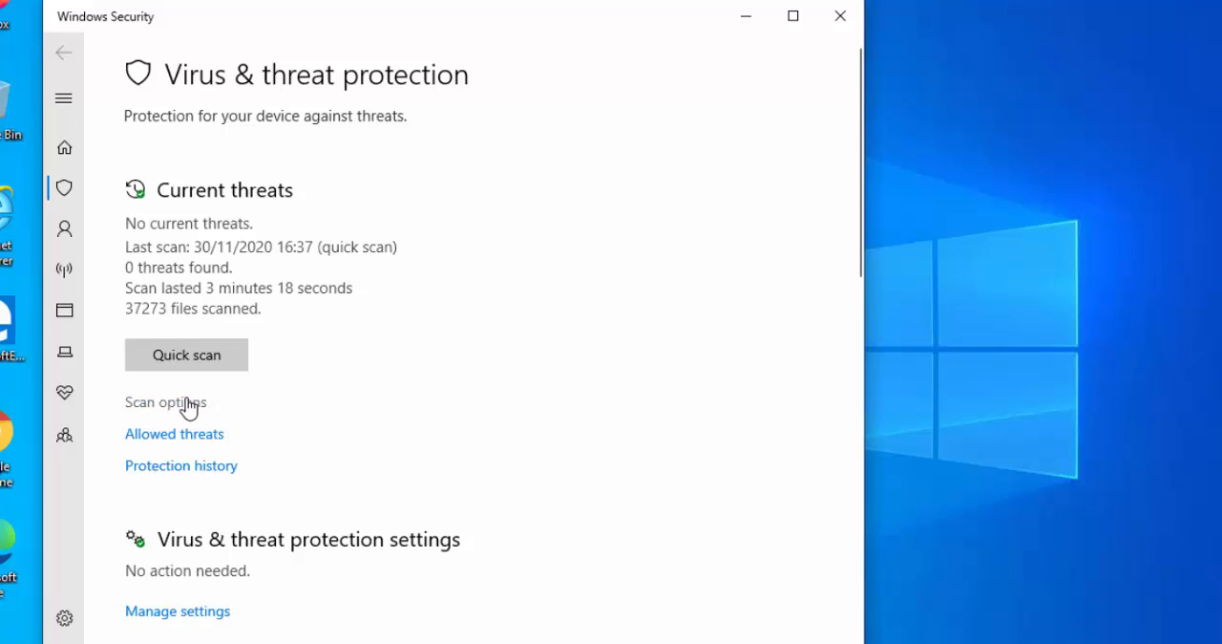
- Open Scan options and select Custom scan as the scan type
click(165, 402)
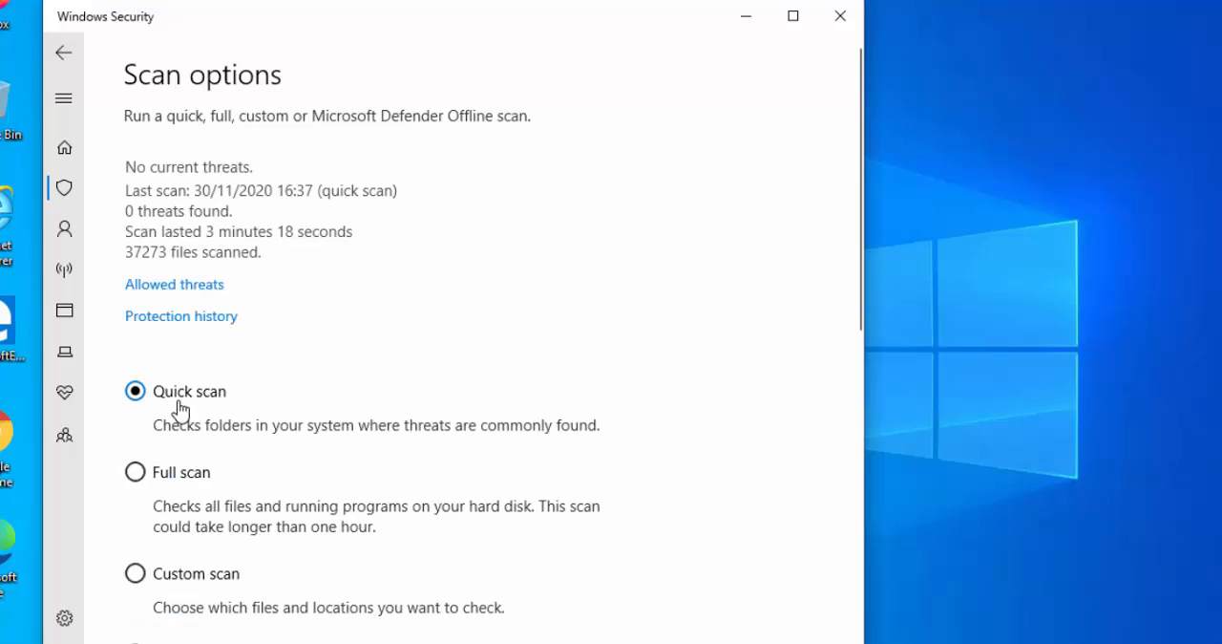
scroll(down, 3)
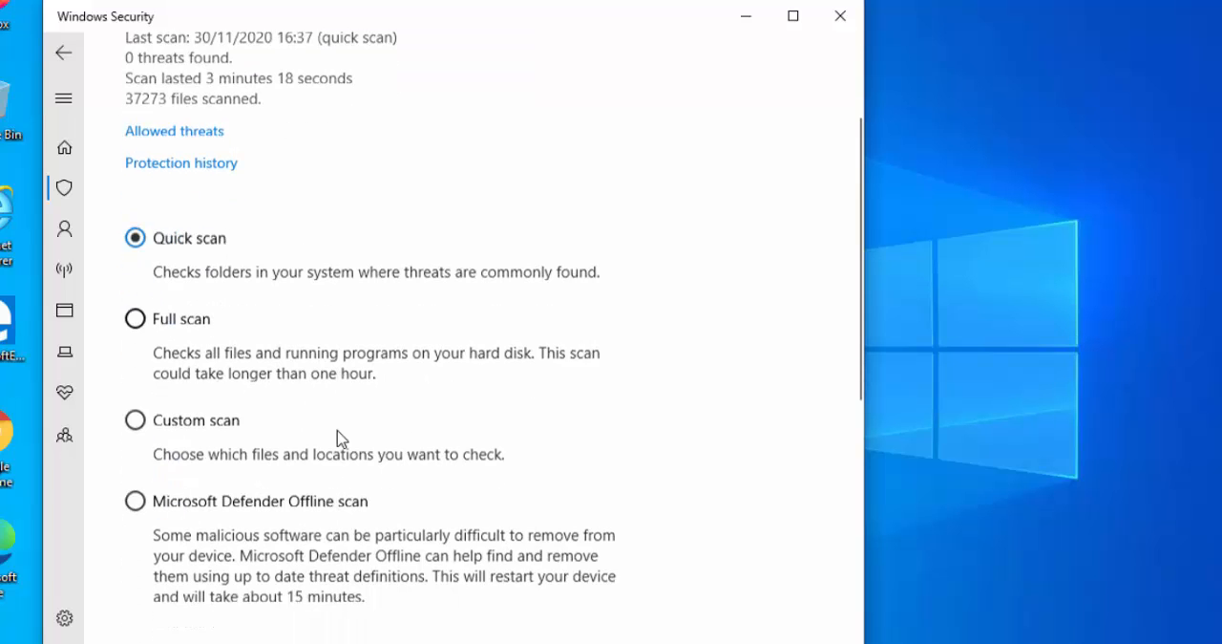
scroll(down, 3)
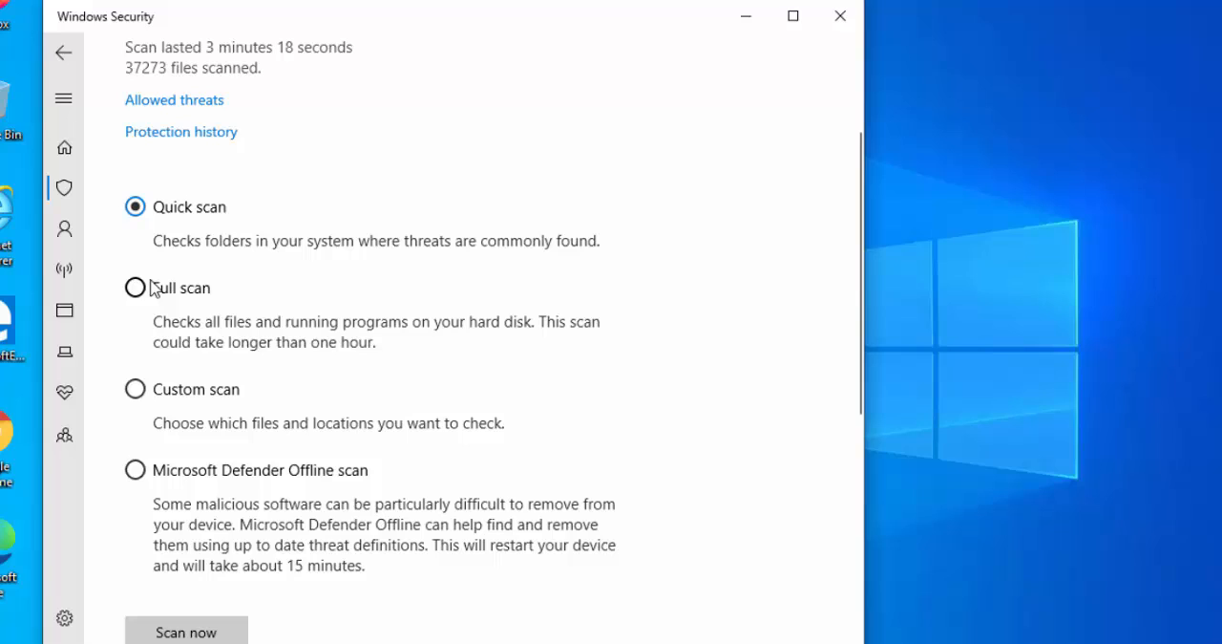
click(136, 389)
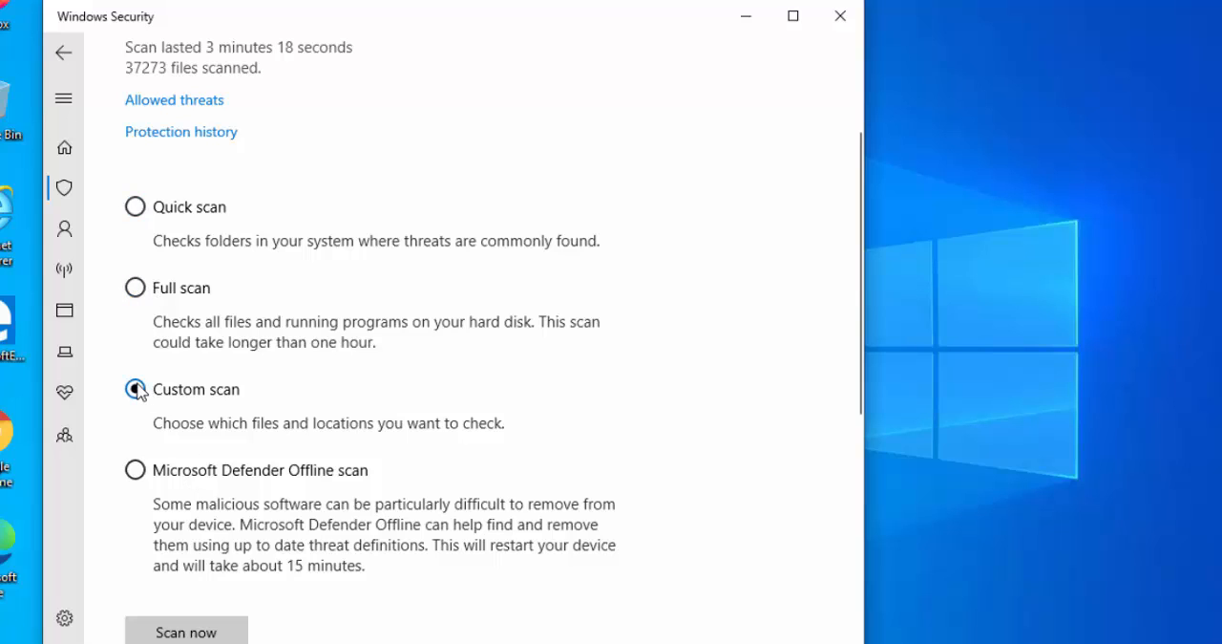
click(135, 389)
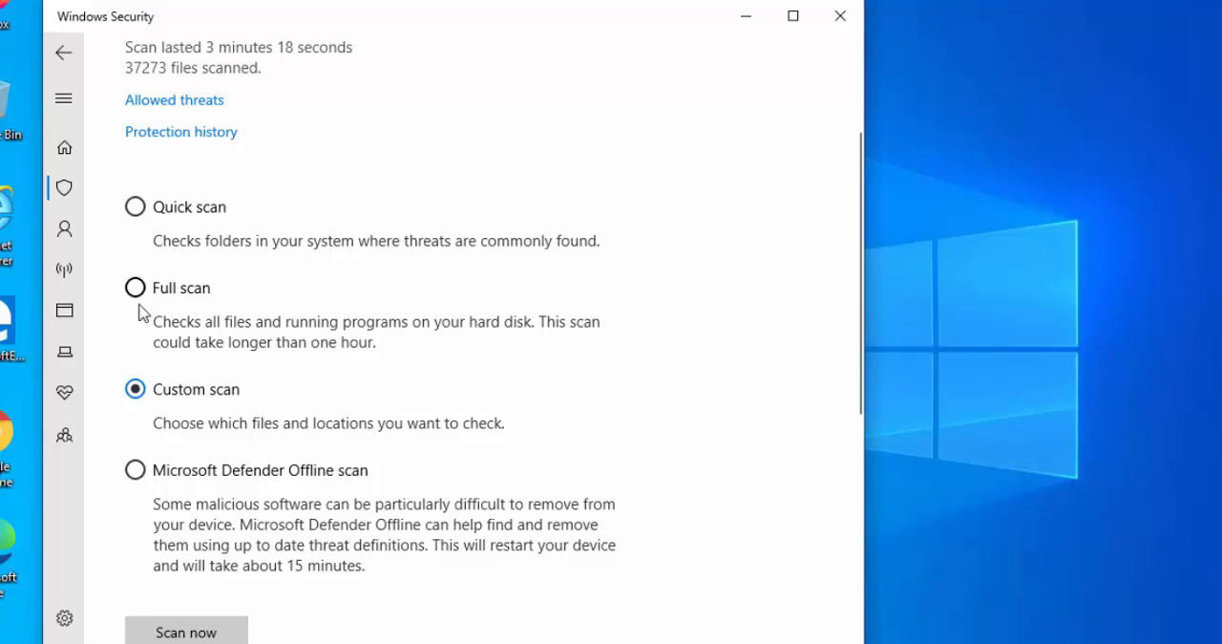
mouse_move(136, 207)
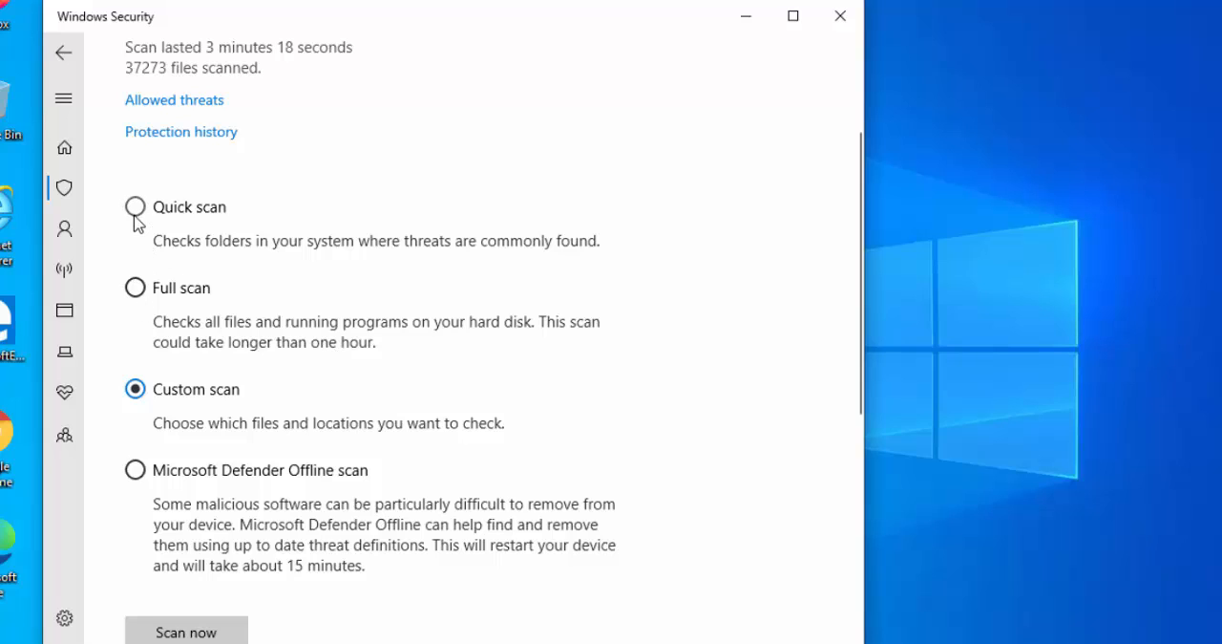
- Select Full scan and start it with Scan now
click(136, 287)
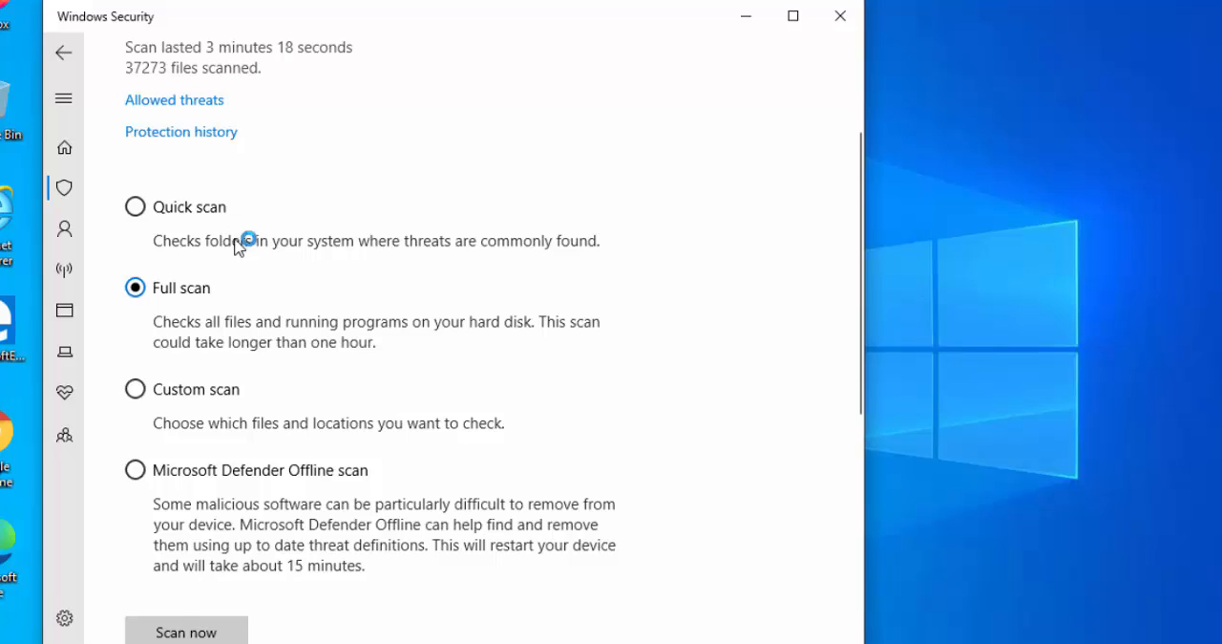
scroll(down, 3)
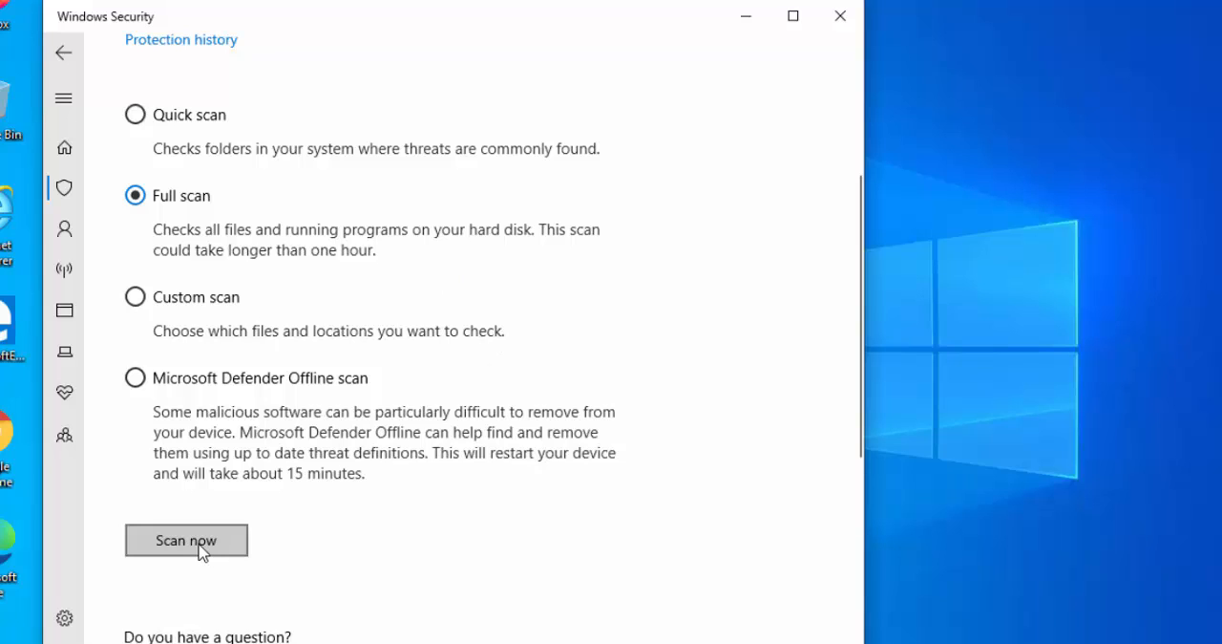
click(186, 539)
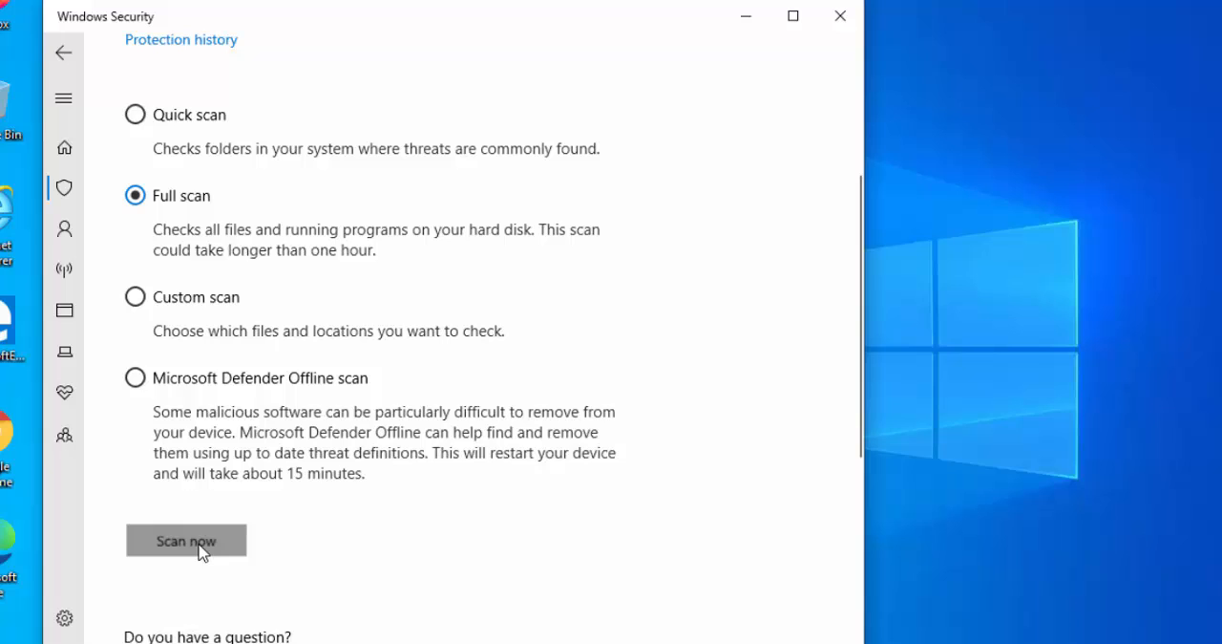
click(185, 541)
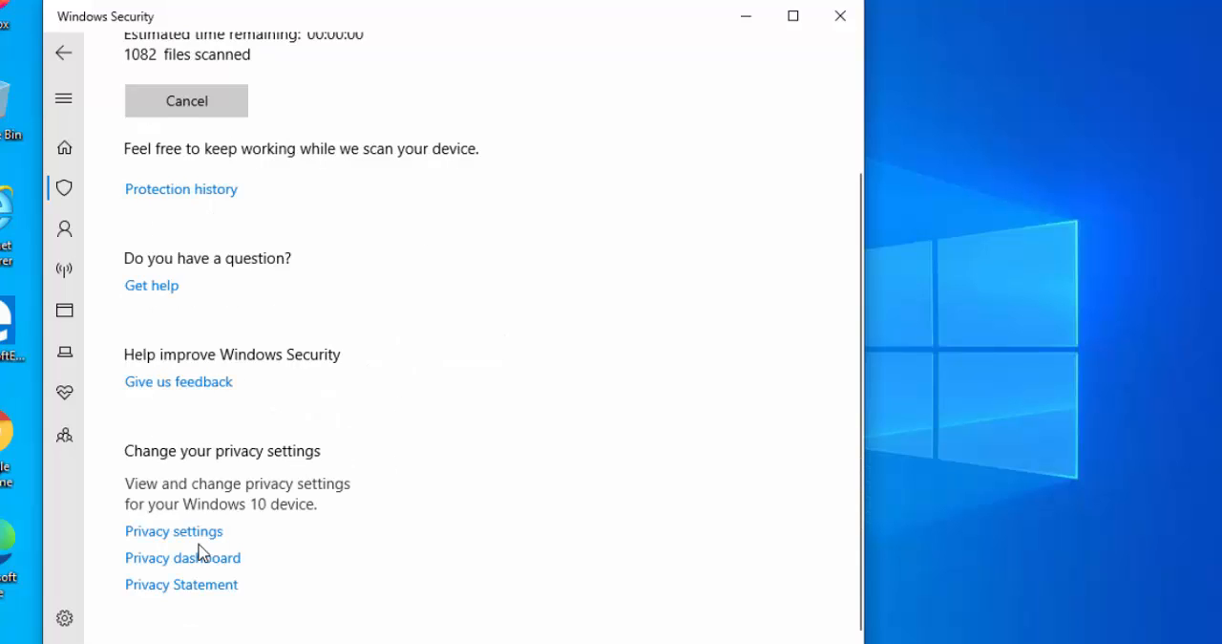